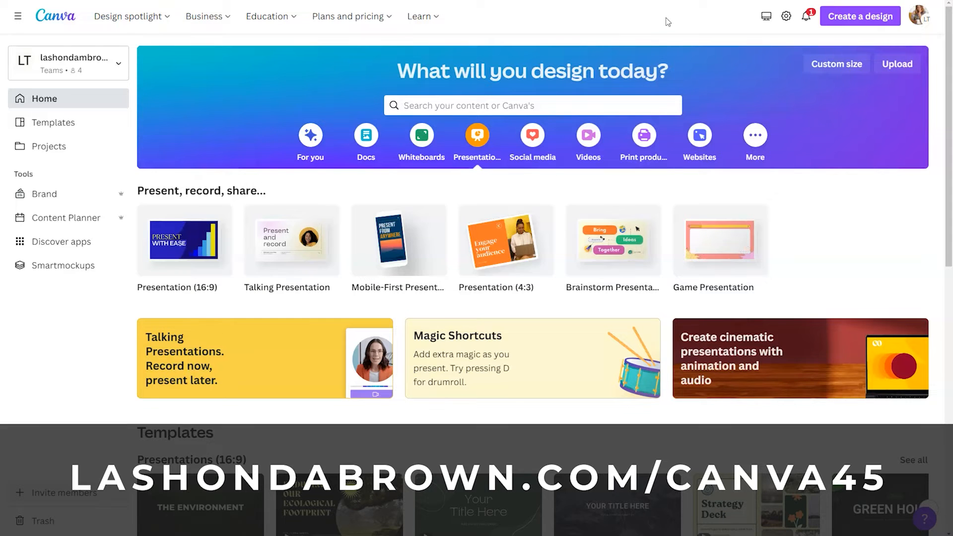
Open the Building a Business Online without Burnout design and reach its Share download options.
click(184, 241)
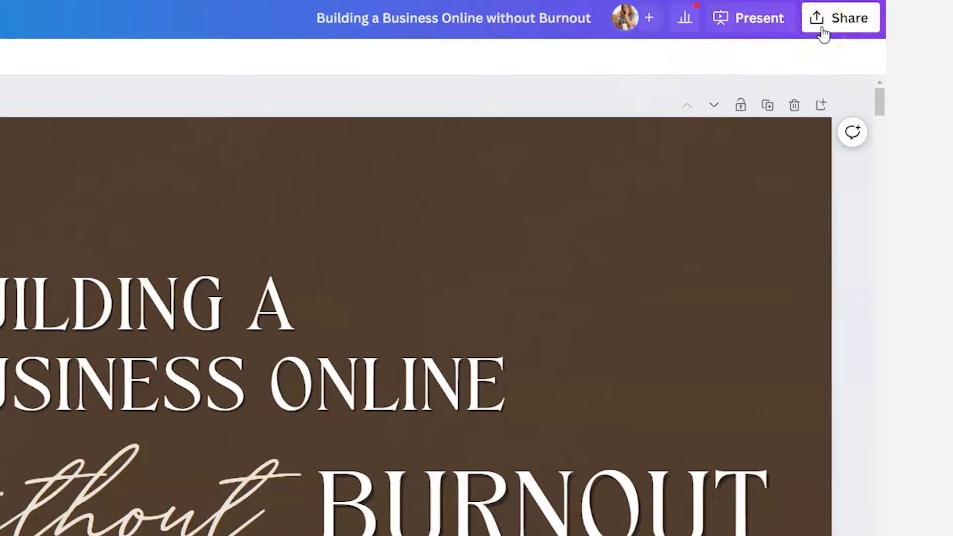
click(841, 17)
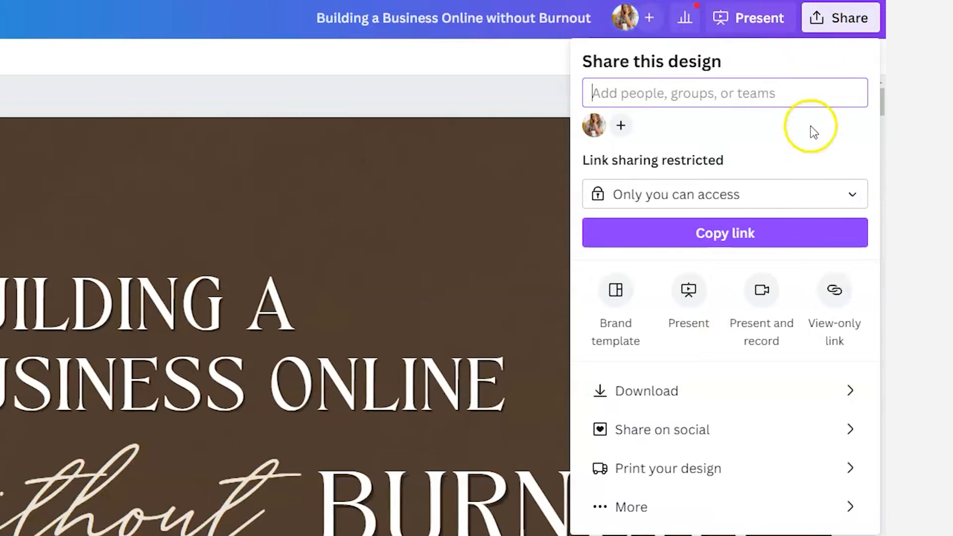
click(645, 390)
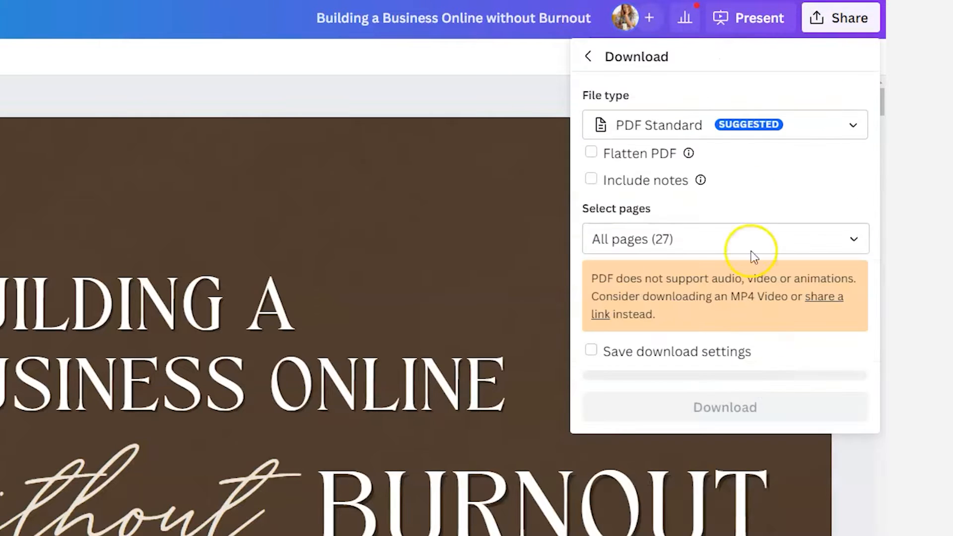
click(723, 125)
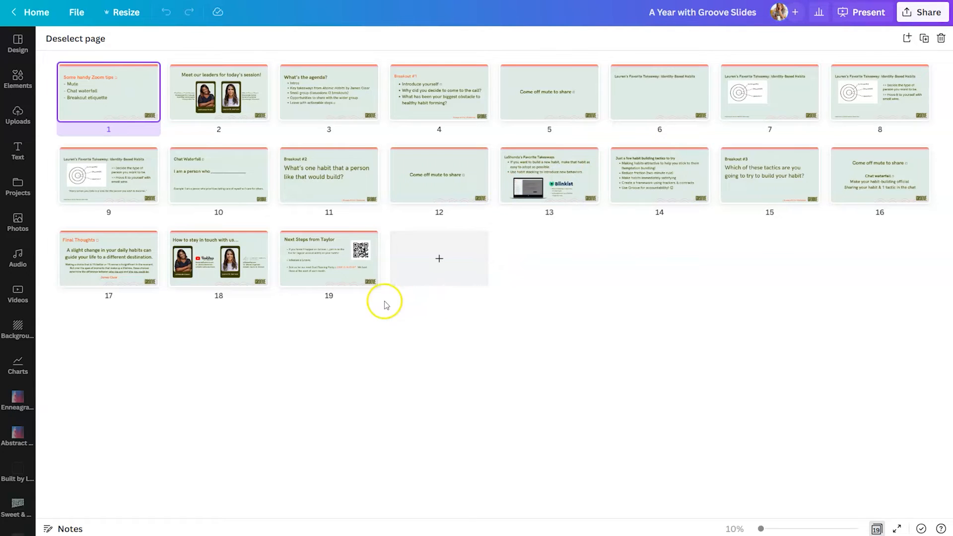
mouse_move(343, 314)
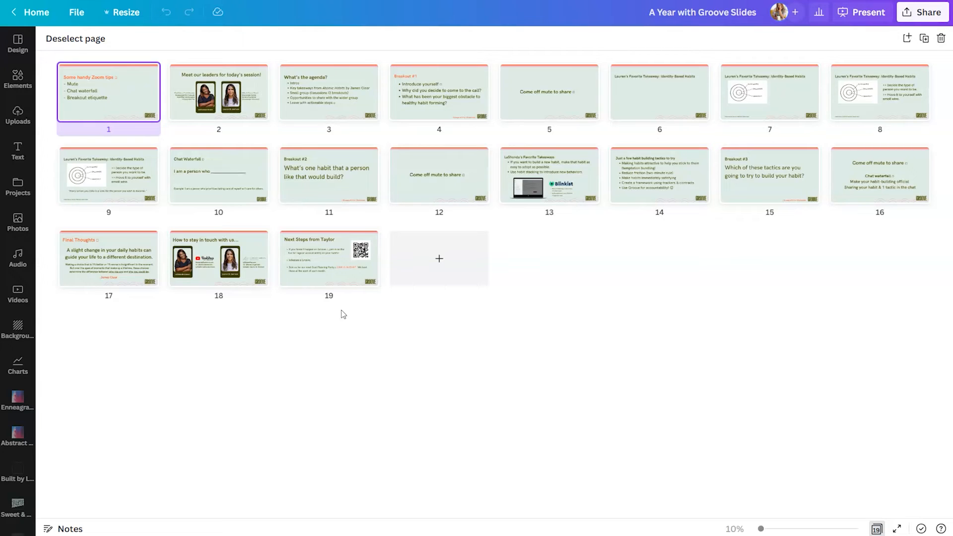
Leave the grid overview for slide 1 at full size and show its presenter notes panel.
click(251, 387)
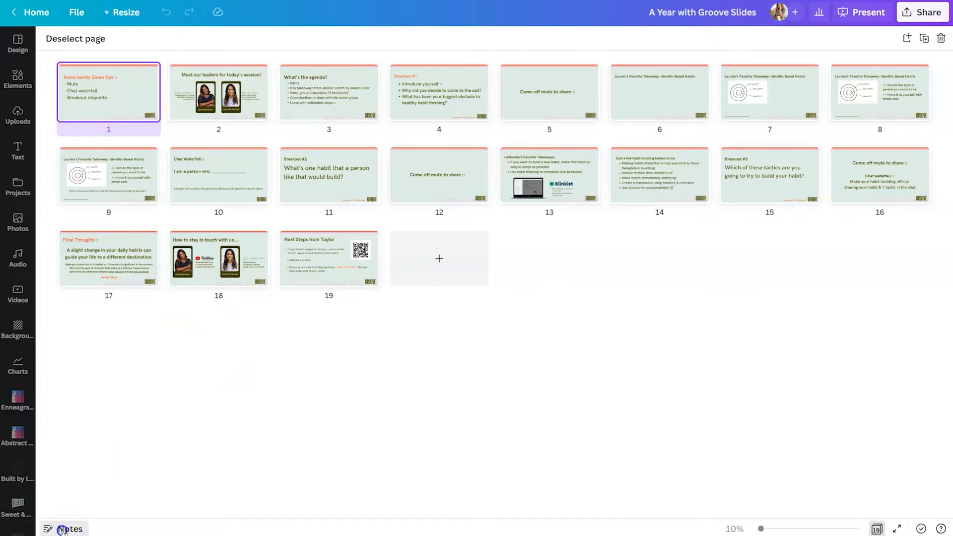
double_click(108, 92)
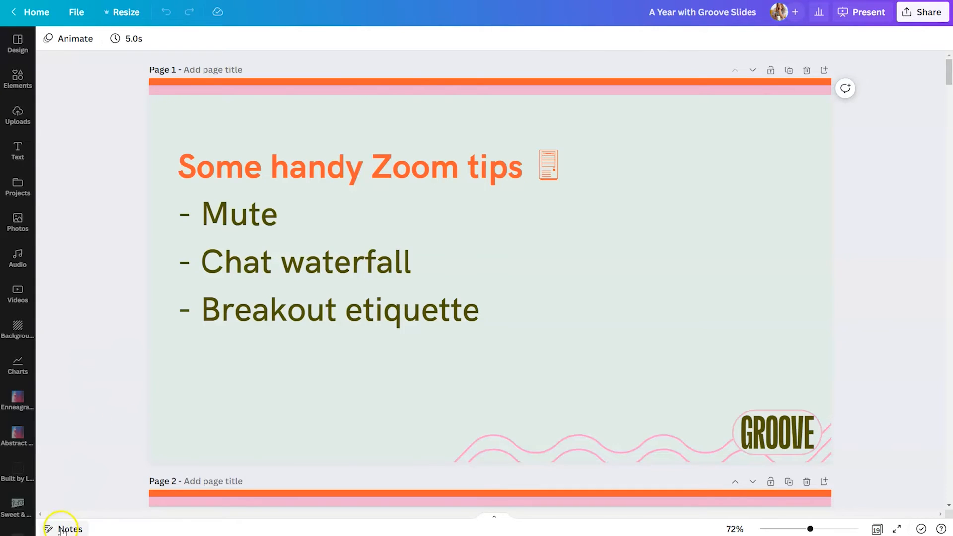
mouse_move(69, 528)
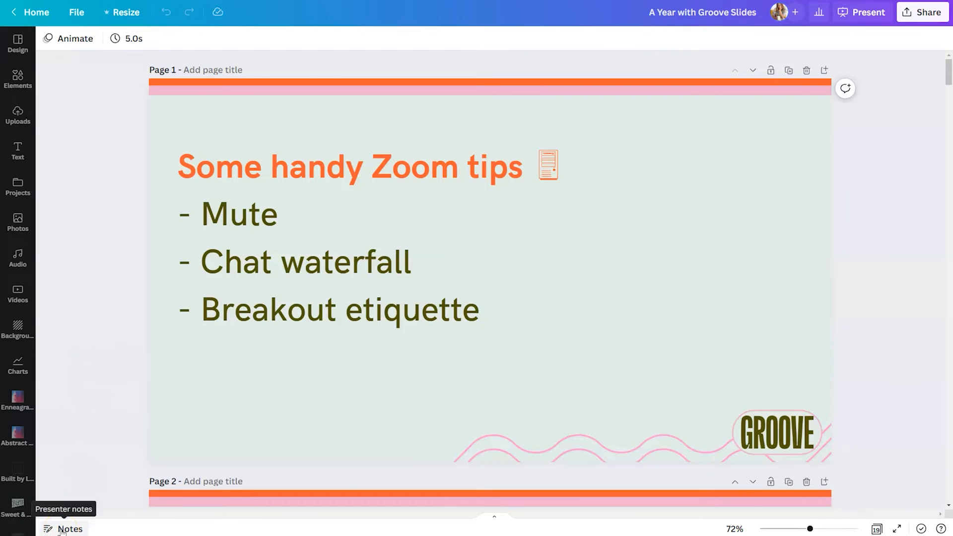
click(63, 529)
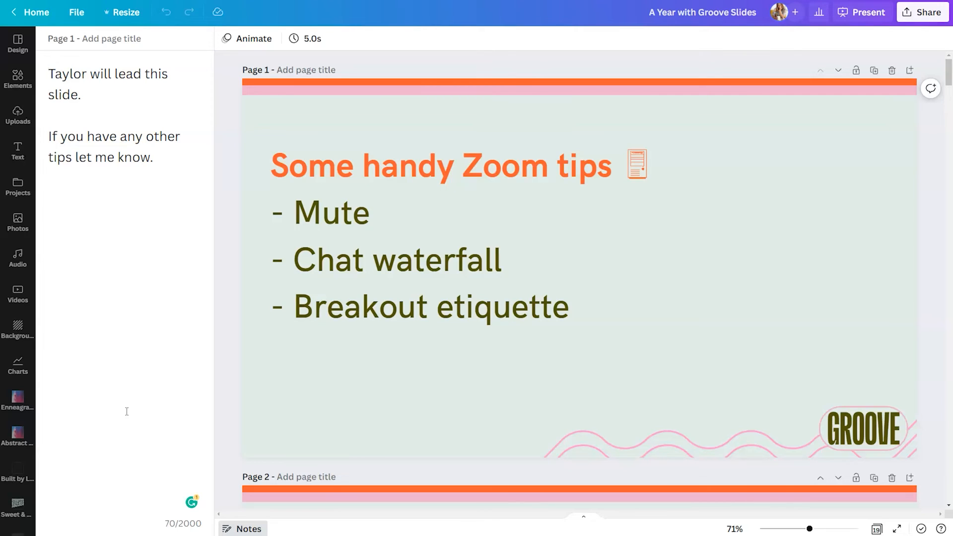
Bring up the Share download settings for the 19-slide A Year with Groove Slides deck.
click(51, 73)
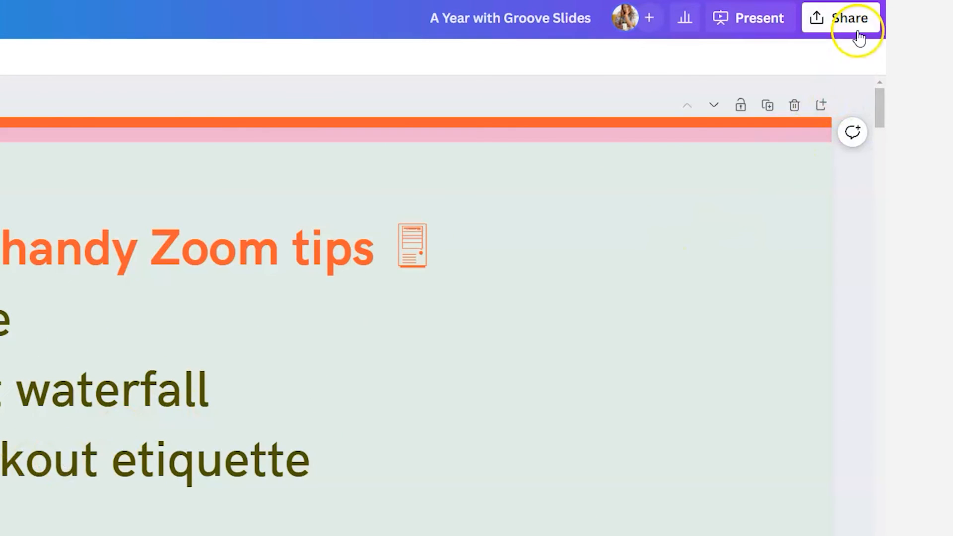
click(842, 18)
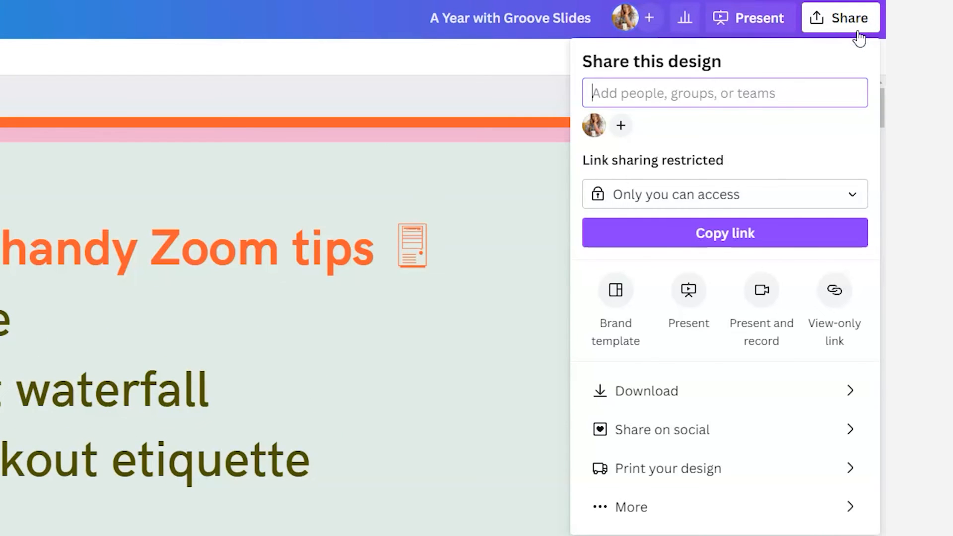
click(647, 390)
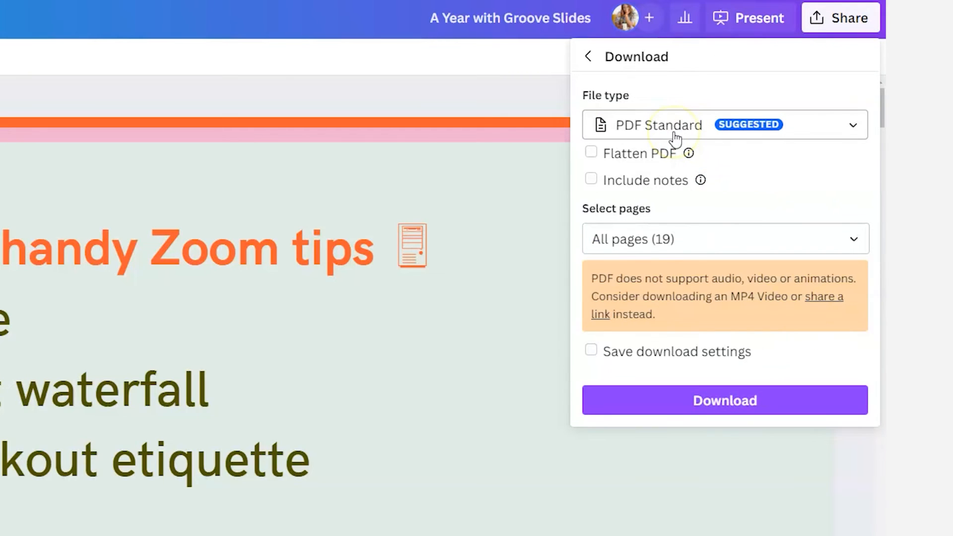
Download all 19 slides as PDF Standard with notes included, then open the downloaded PDF.
click(590, 152)
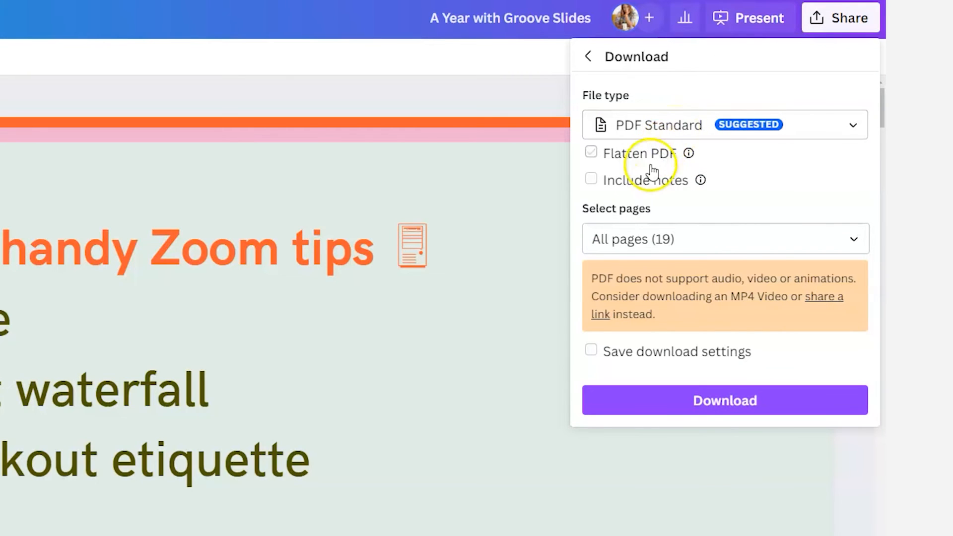
click(590, 180)
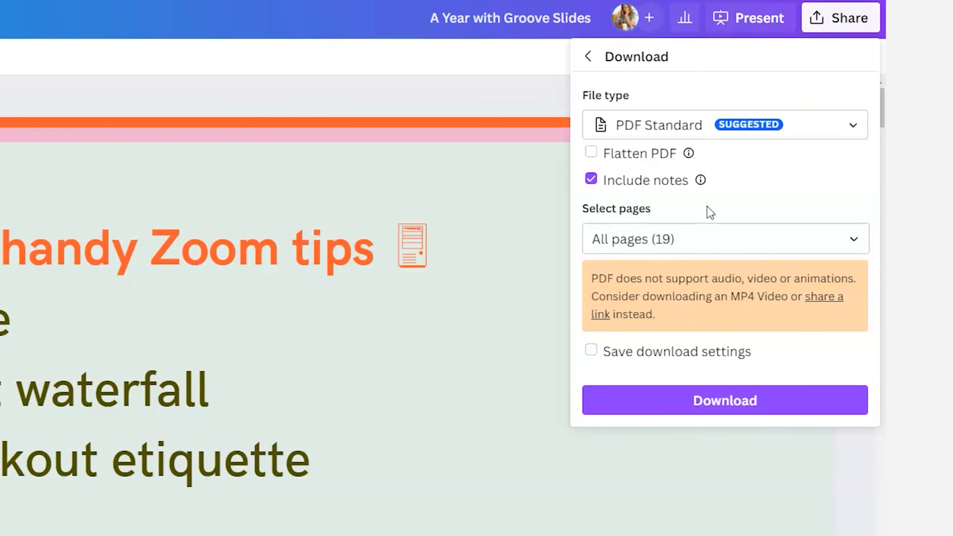
click(725, 401)
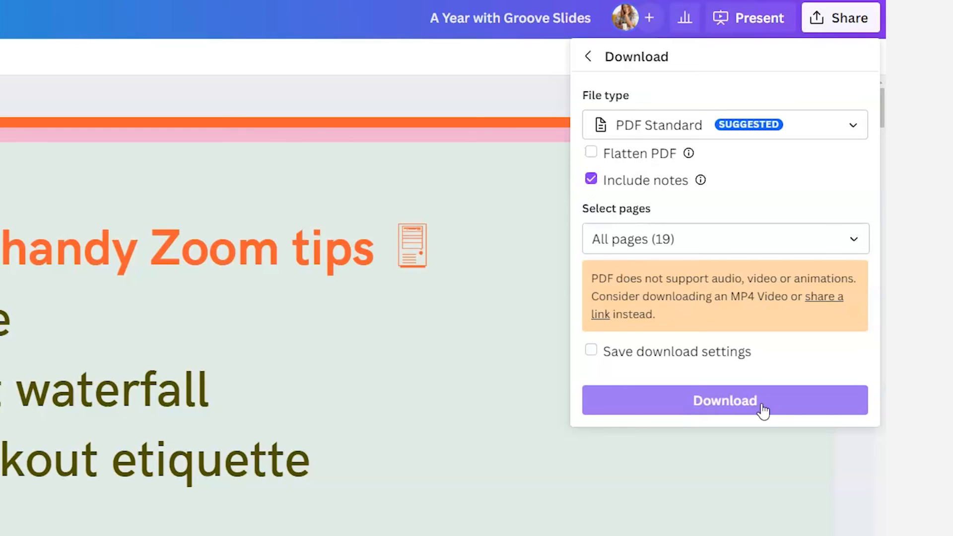
click(723, 400)
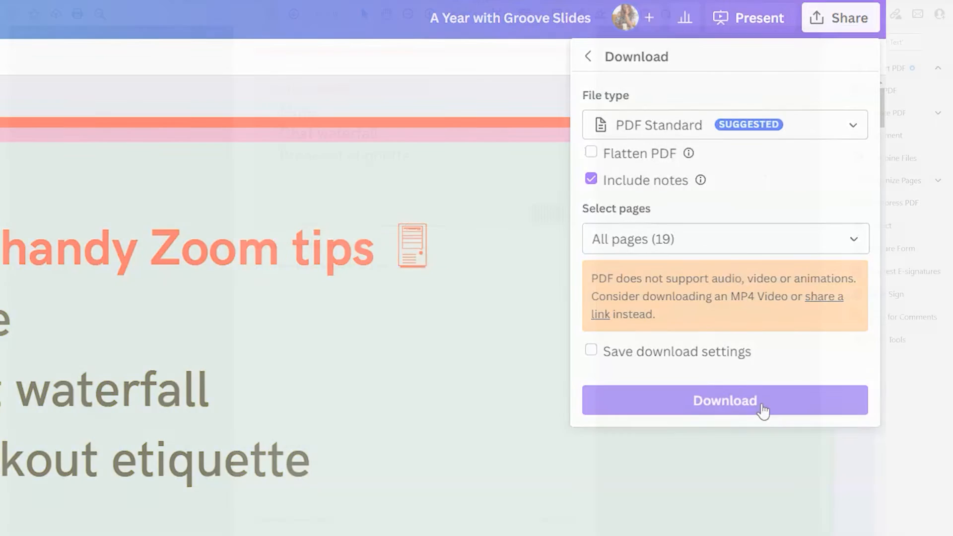
click(725, 400)
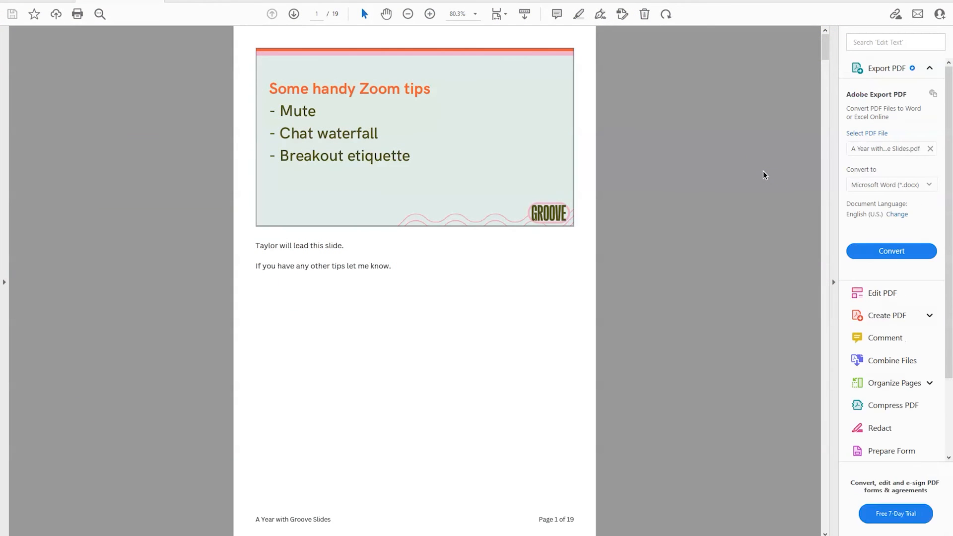